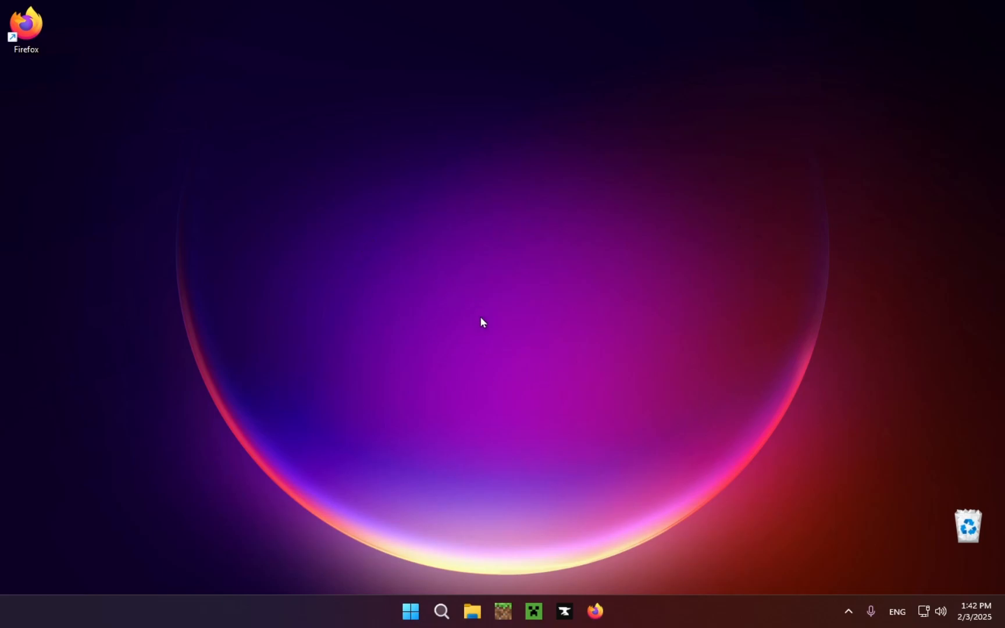
mouse_move(511, 327)
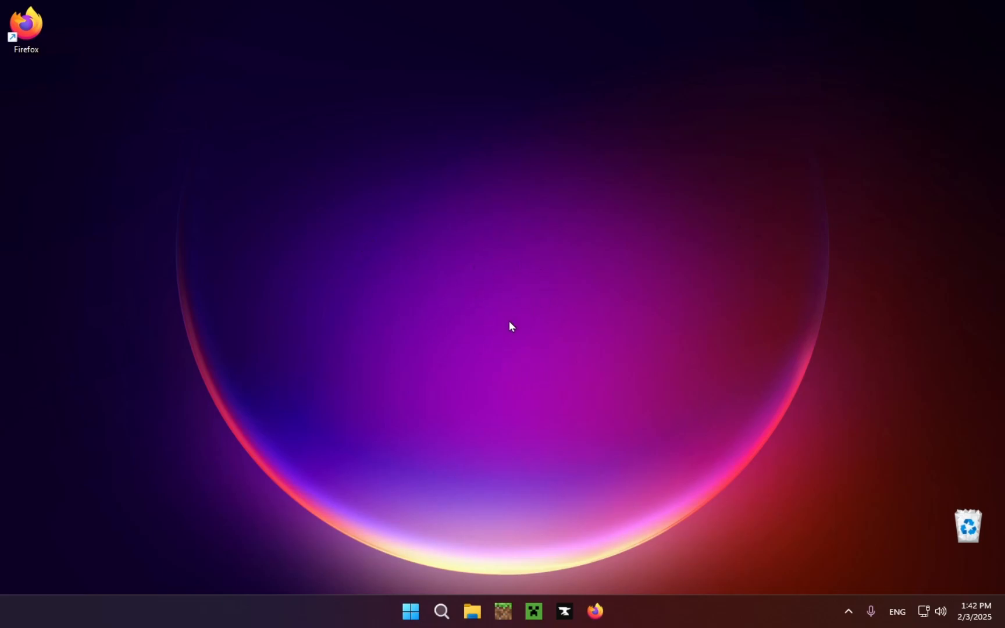
mouse_move(501, 339)
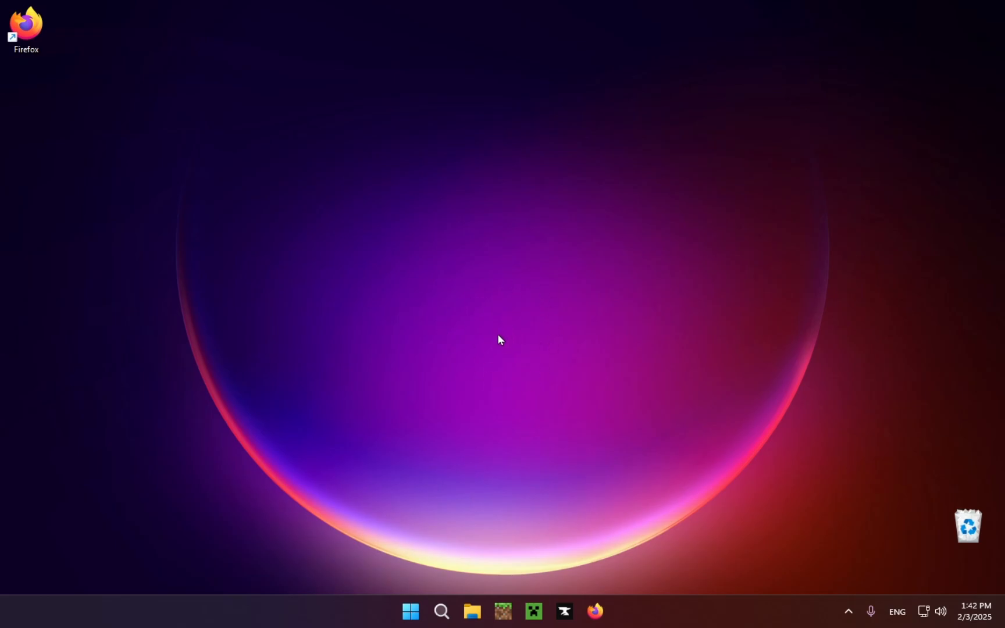
mouse_move(483, 306)
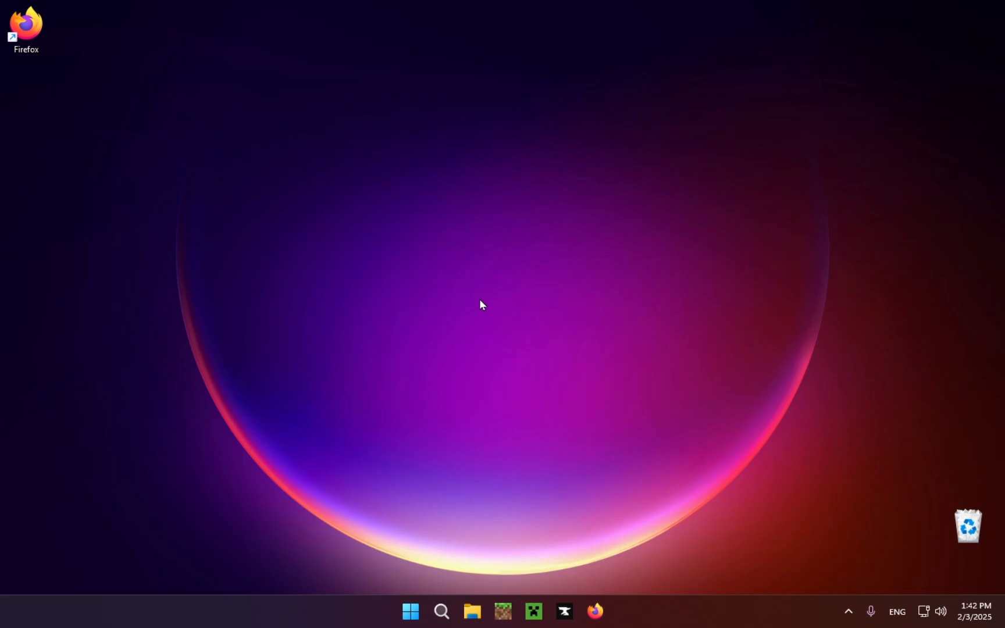
mouse_move(597, 611)
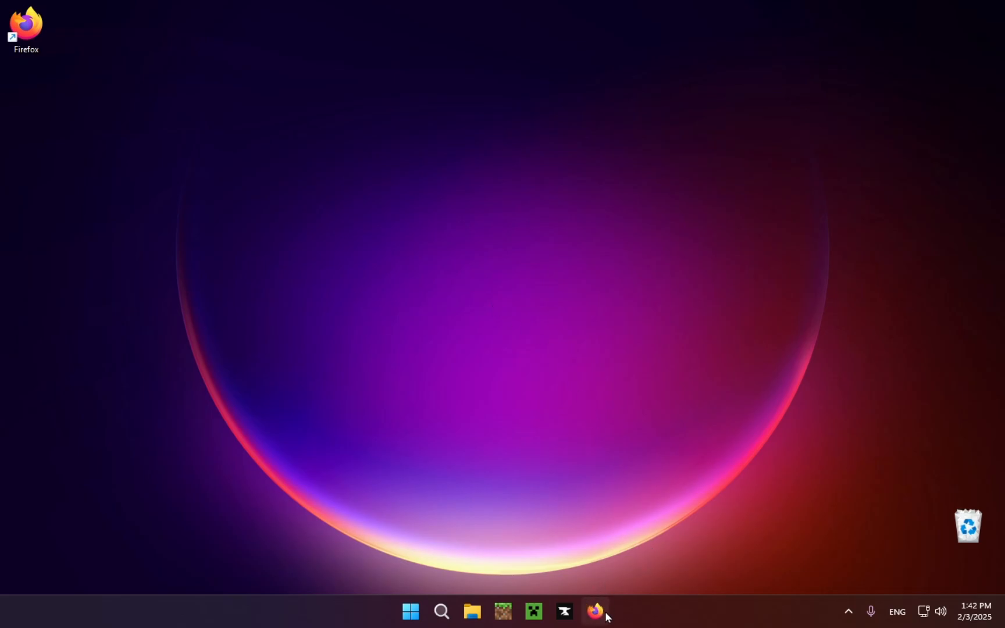
Launch Firefox and go to geode-sdk.org
left_click(597, 611)
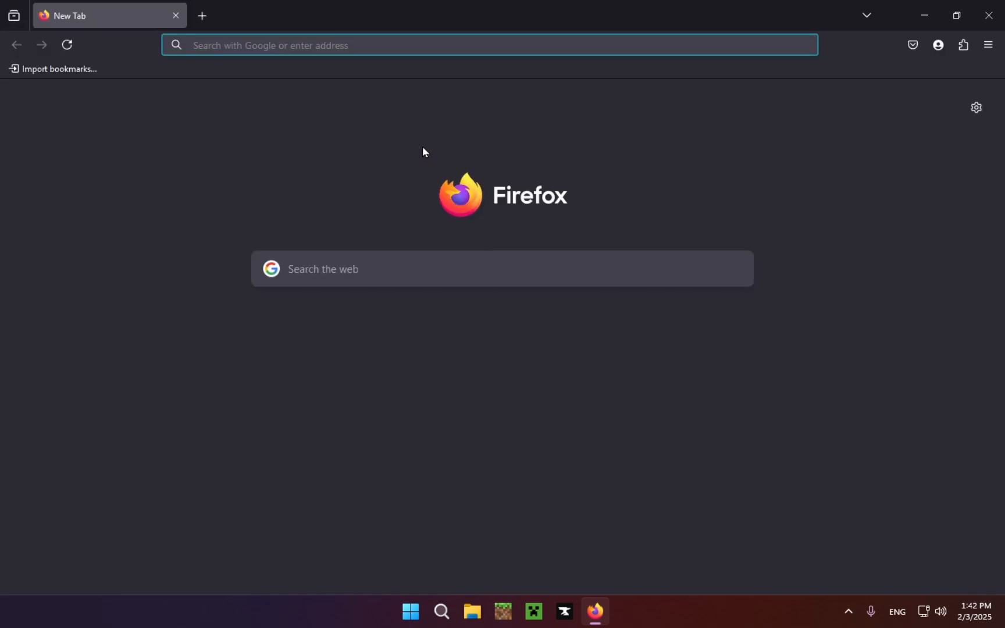
left_click(331, 45)
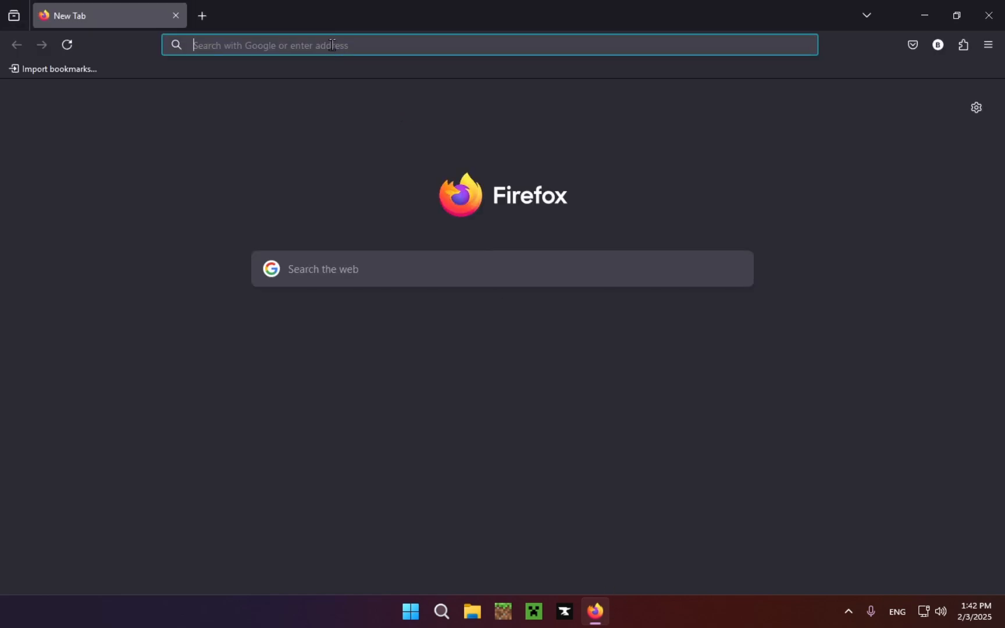
type("geode-sdk.org")
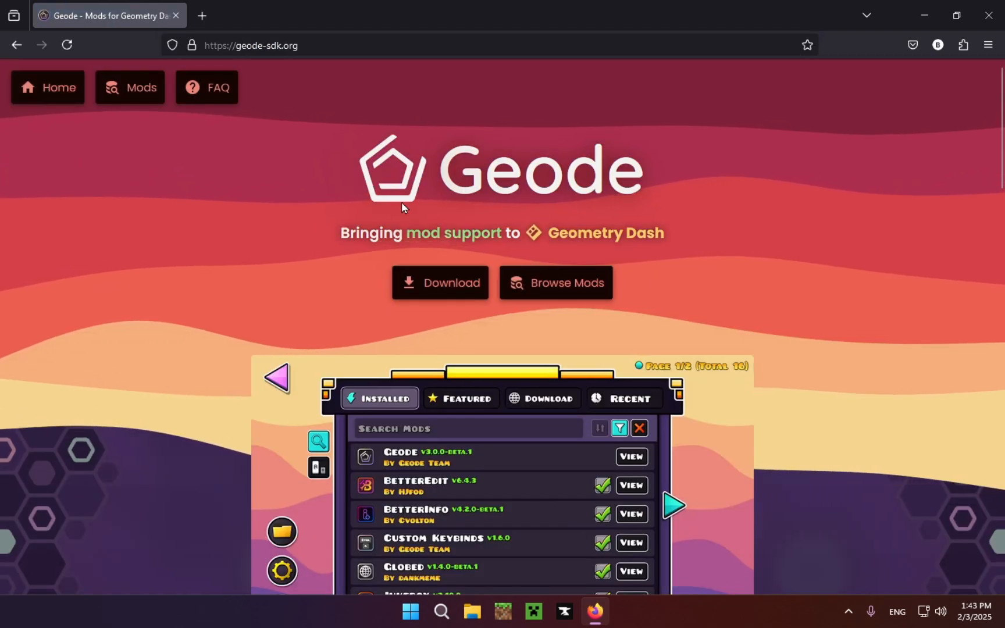
mouse_move(382, 205)
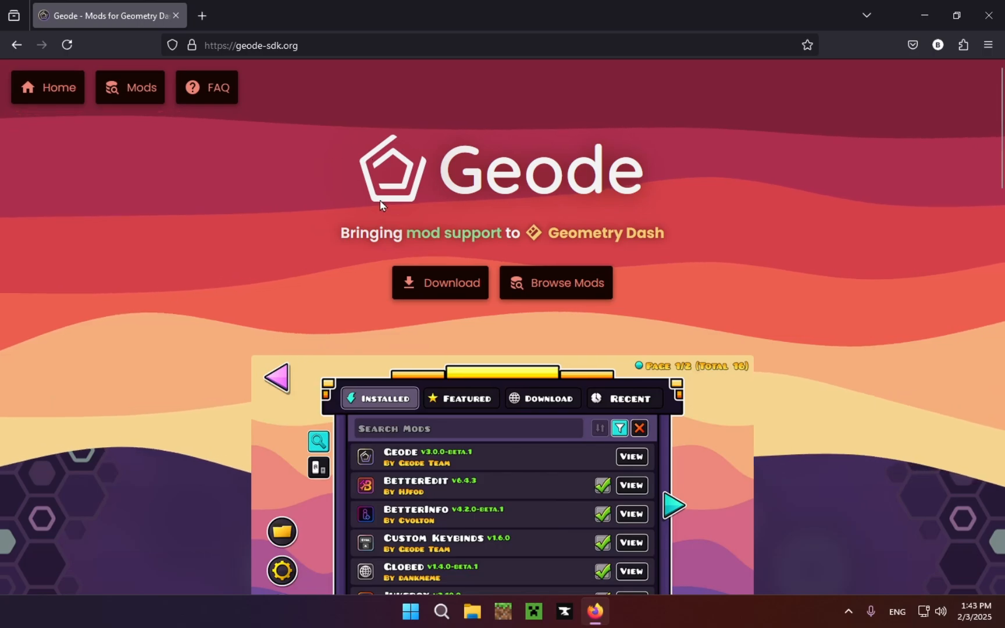
Download the Windows Geode installer from the all-platforms install page
left_click(440, 282)
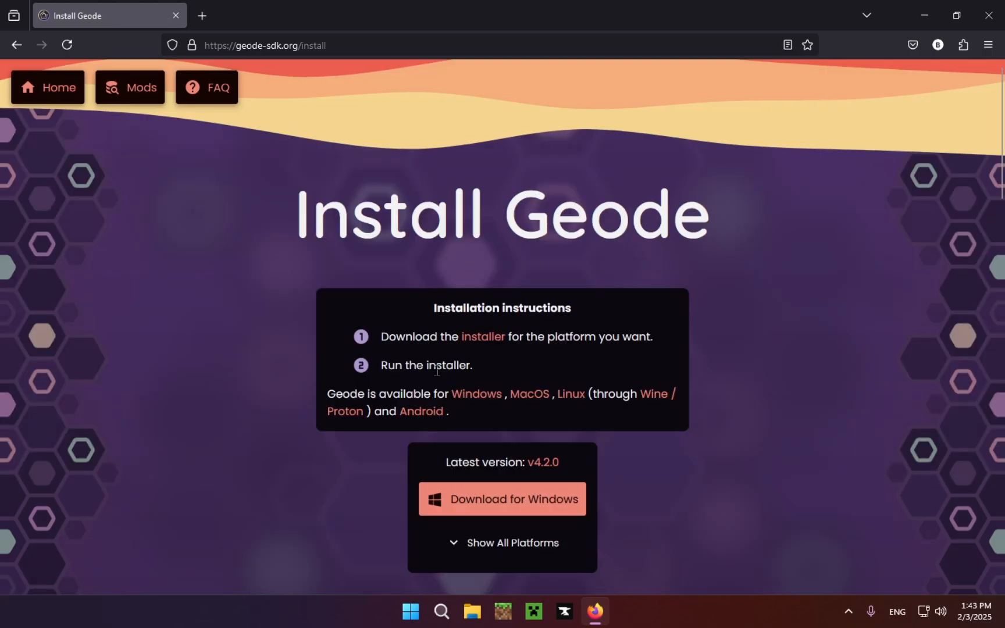
left_click(507, 543)
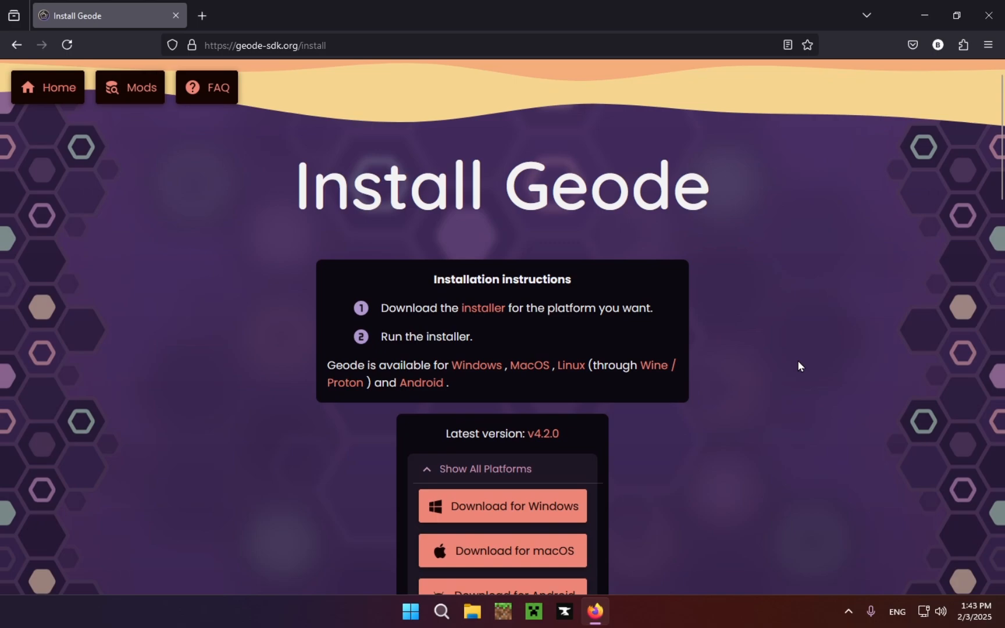
scroll("down", 3)
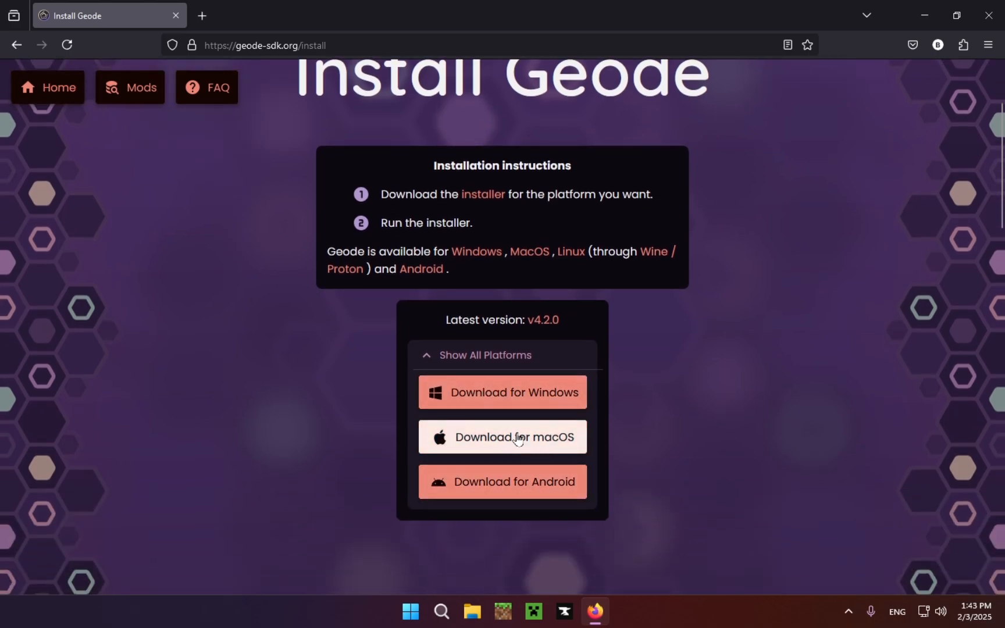
mouse_move(502, 392)
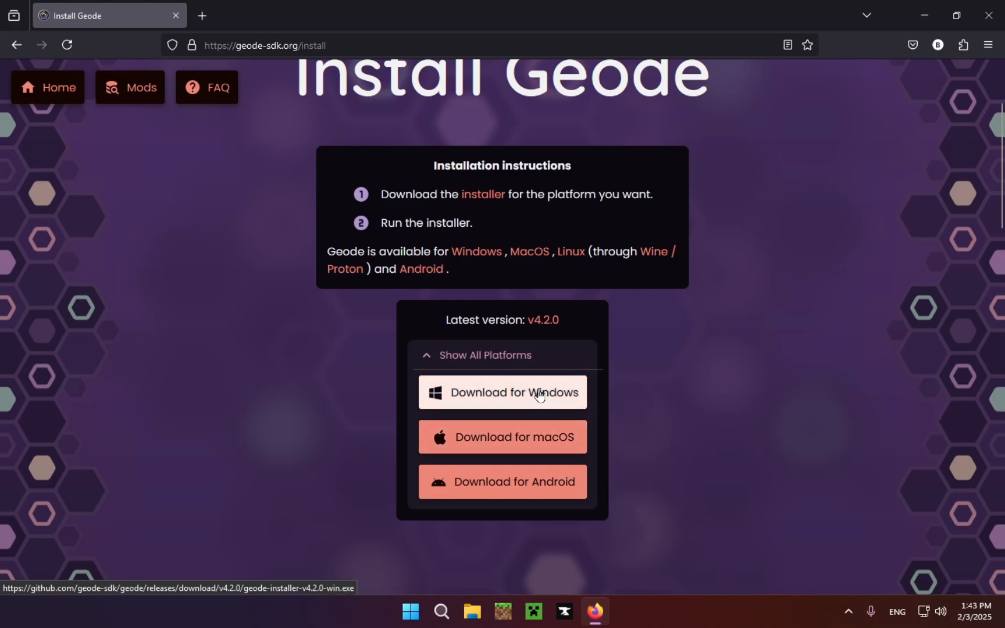
left_click(502, 392)
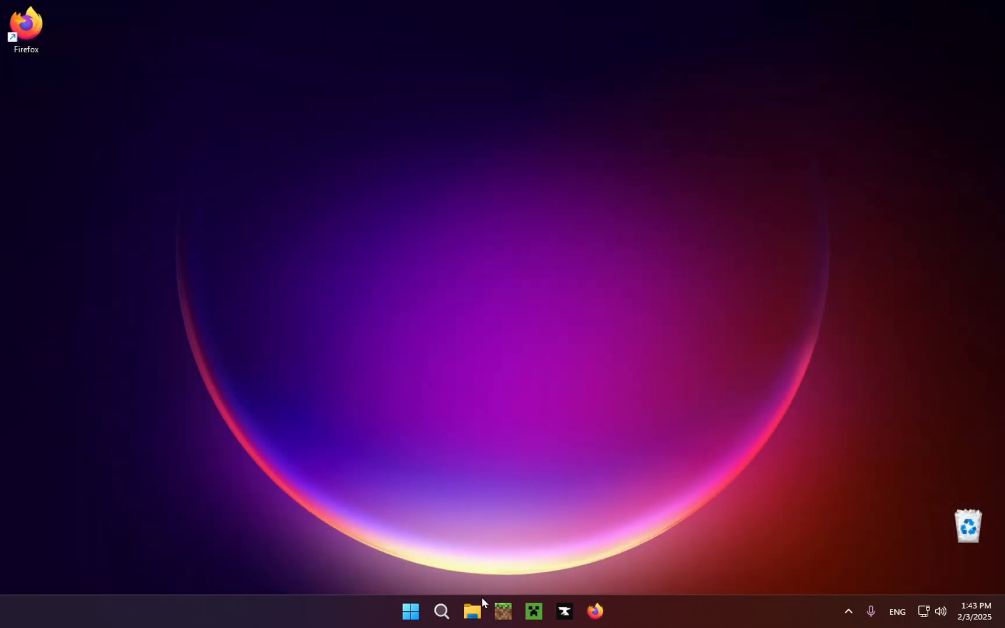
mouse_move(472, 611)
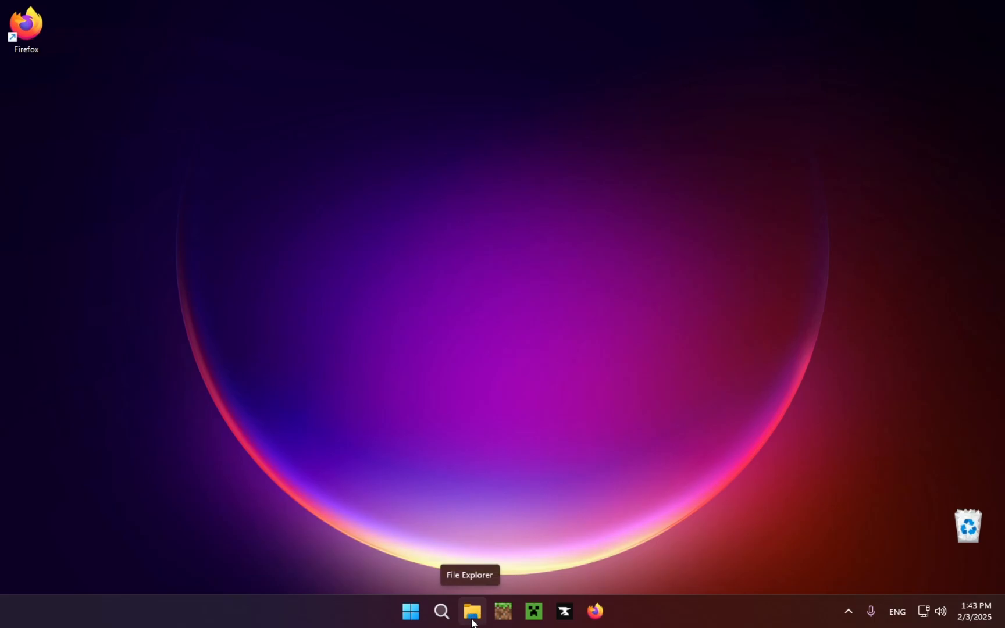
Select geode-installer-v4.2.0-win.exe in File Explorer's Downloads folder
left_click(472, 611)
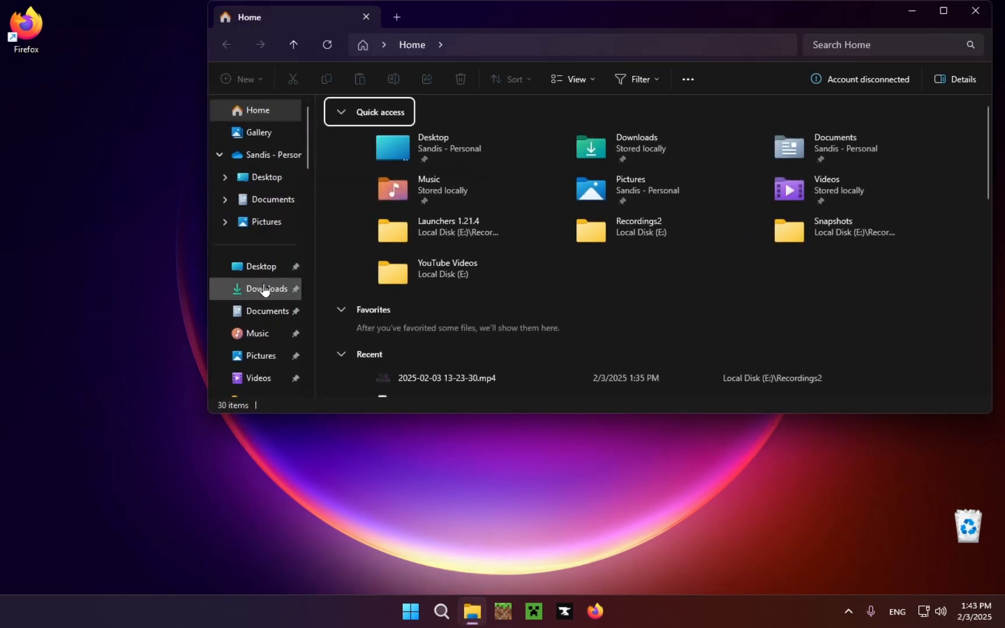
left_click(265, 288)
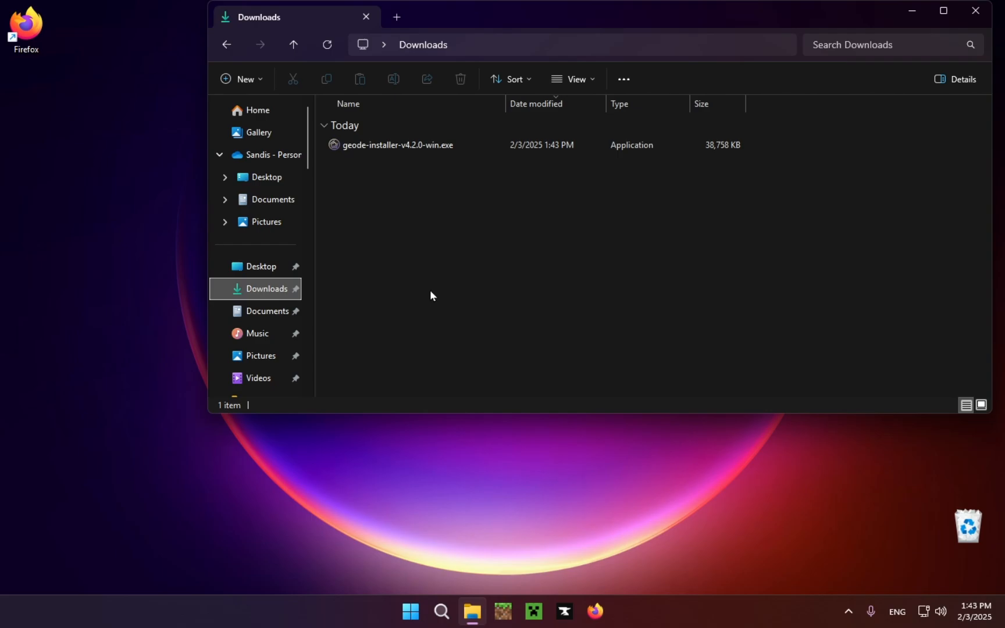
left_click(397, 145)
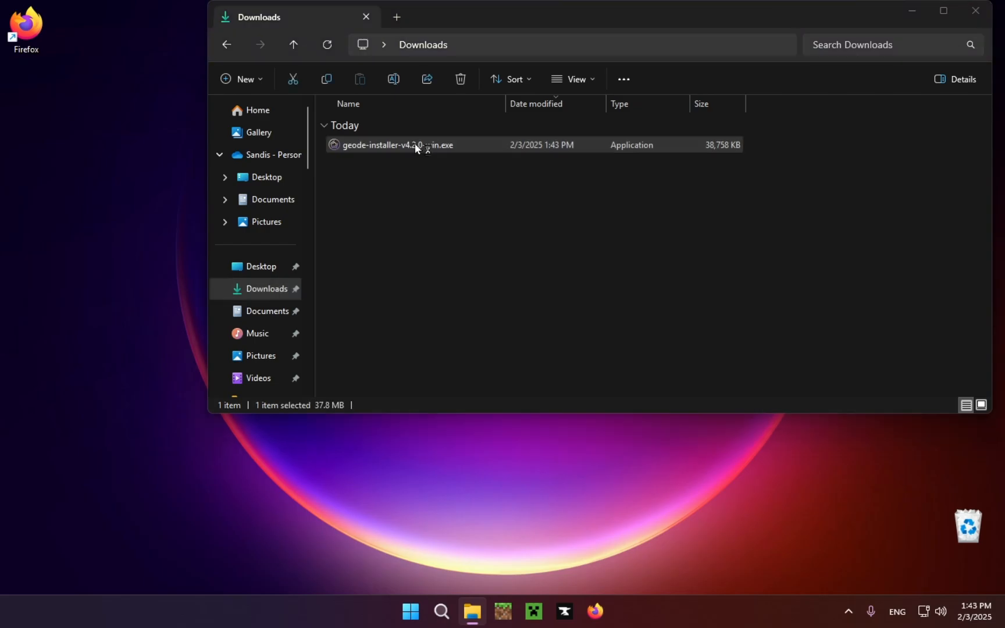
Run the Geode installer, accept the license, and close setup once Geode is installed
double_click(396, 144)
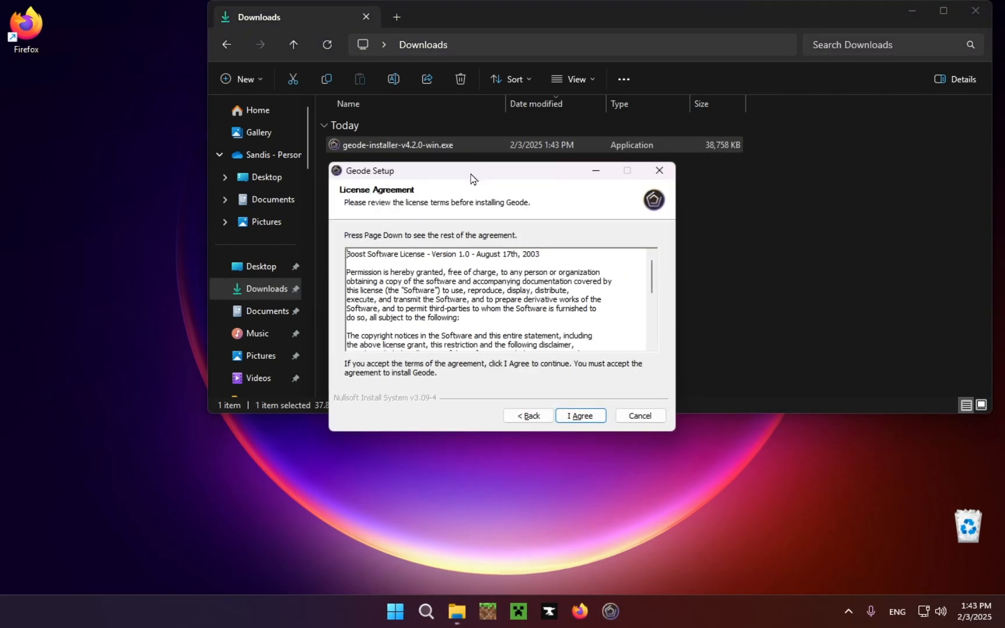
left_click(579, 415)
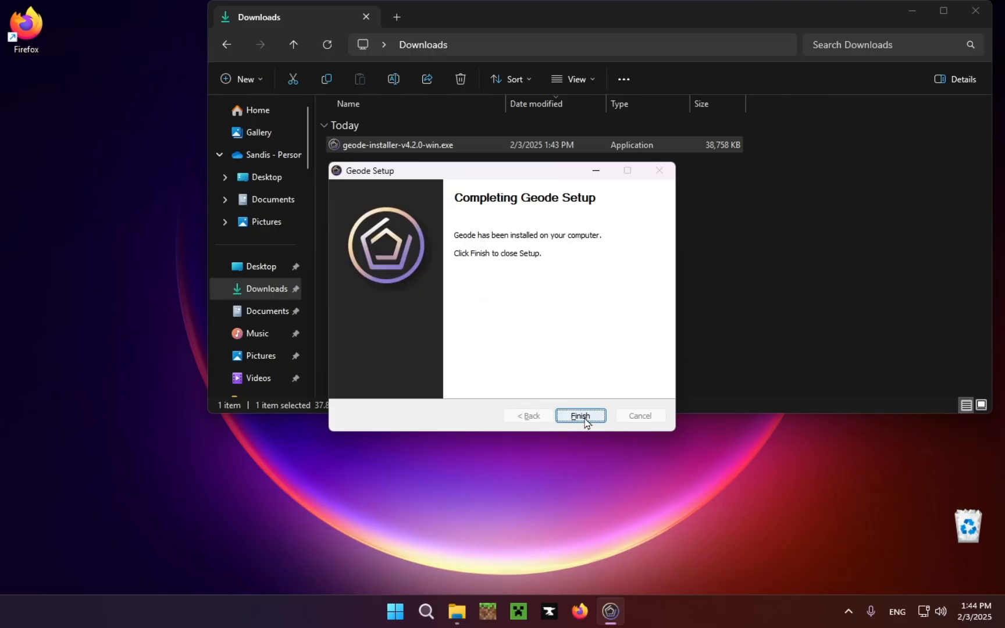
left_click(579, 416)
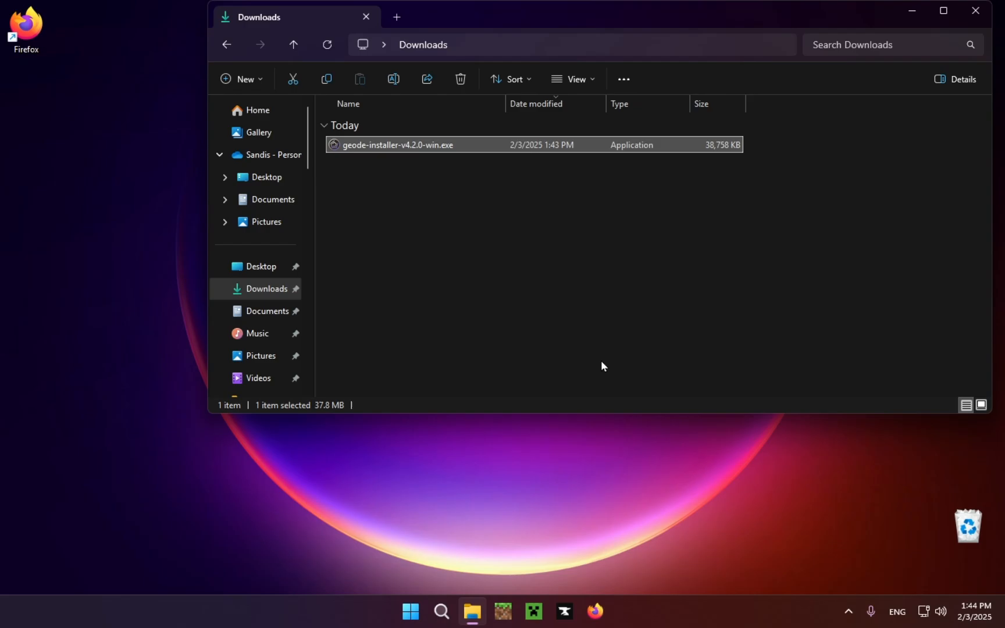
mouse_move(506, 288)
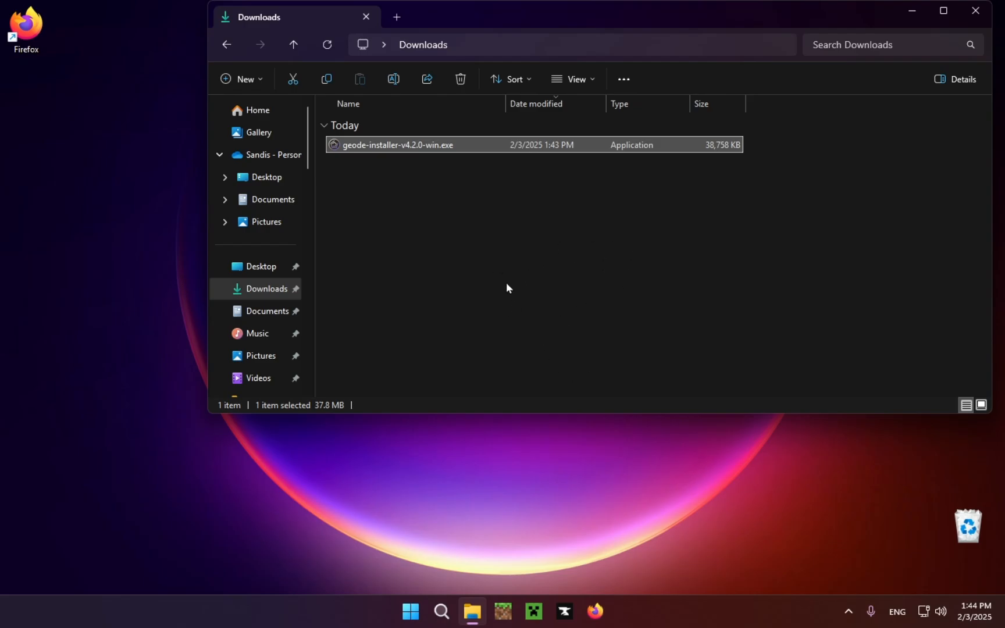
left_click(976, 11)
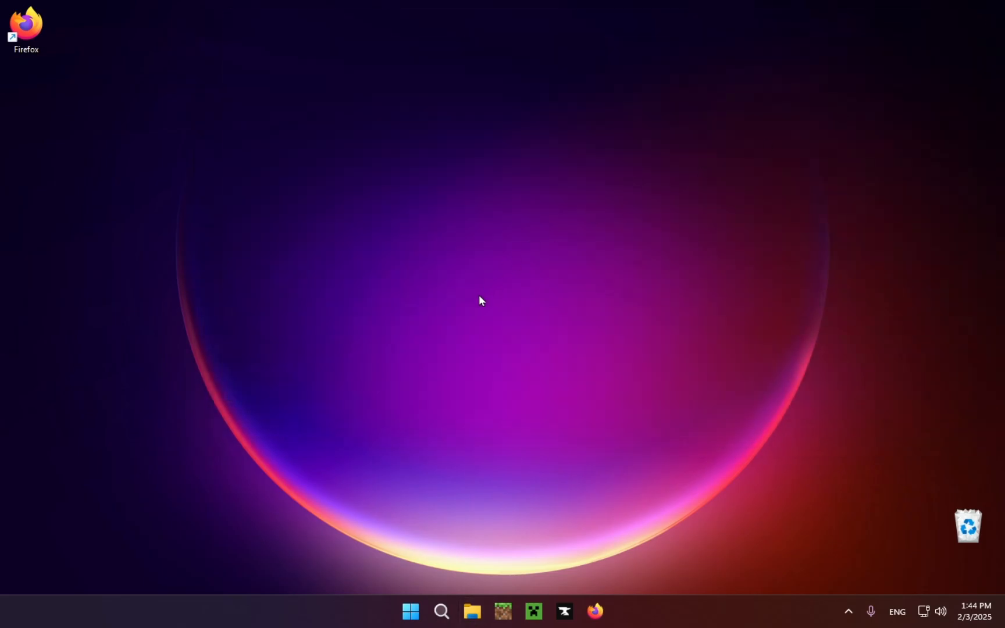
Launch Geometry Dash from Steam and open the Geode mods list
left_click(410, 611)
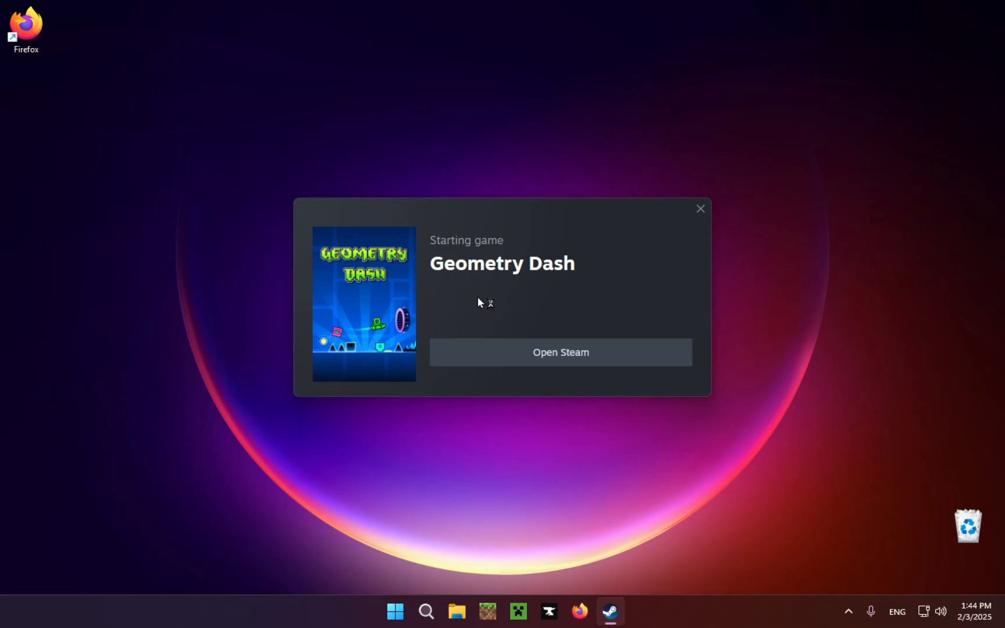
left_click(559, 352)
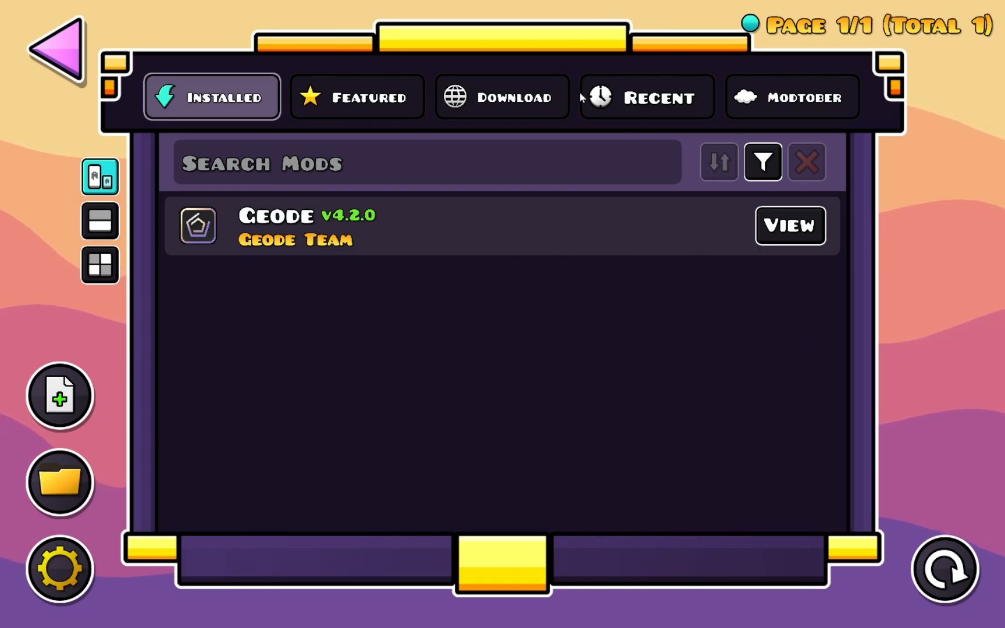
Find BetterEdit in the Download tab, install it, and restart the game
left_click(502, 97)
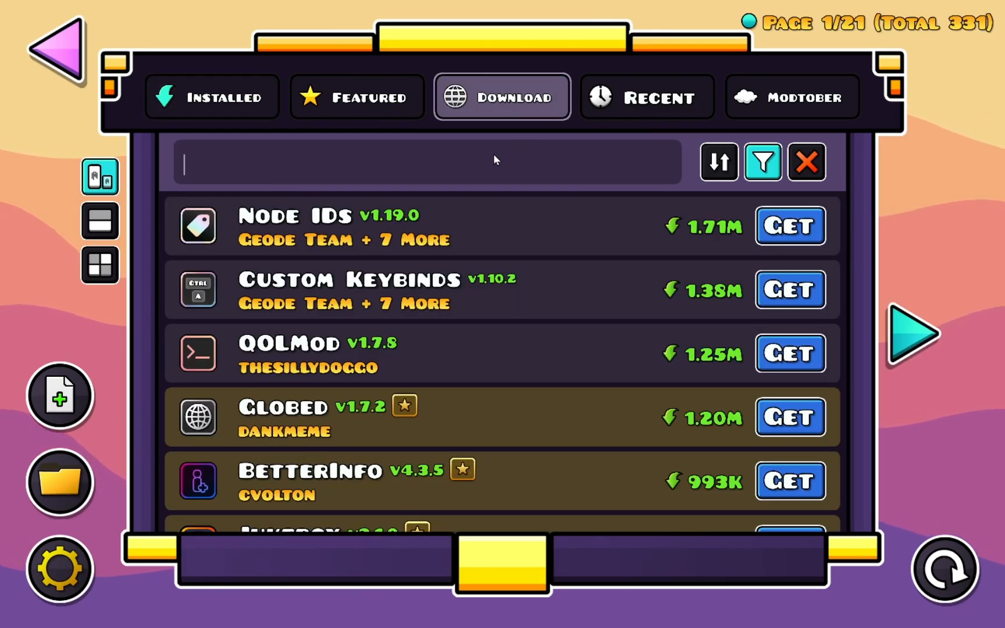
type("BetterEdit")
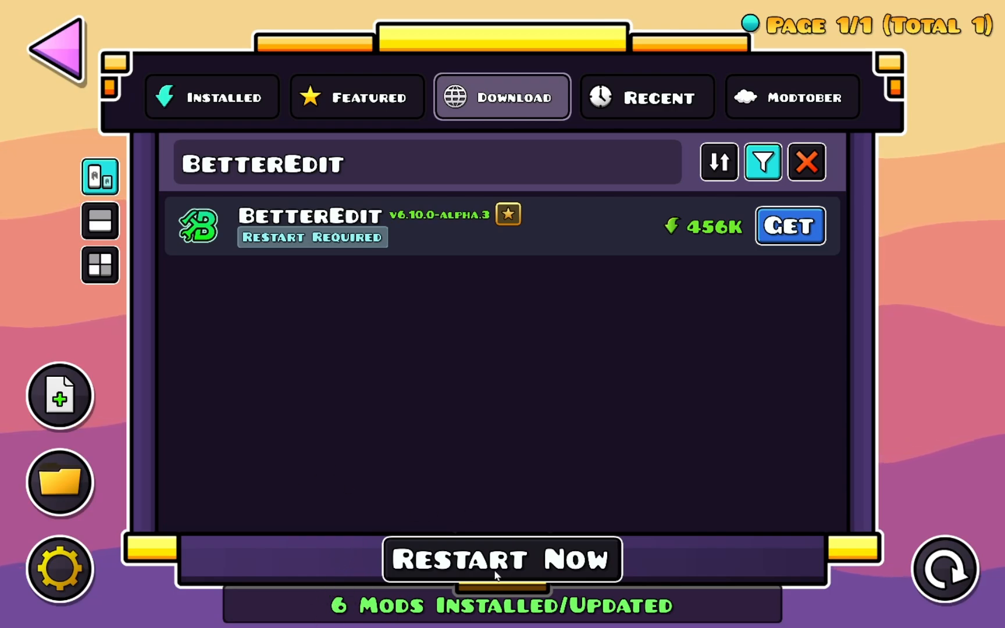
left_click(502, 558)
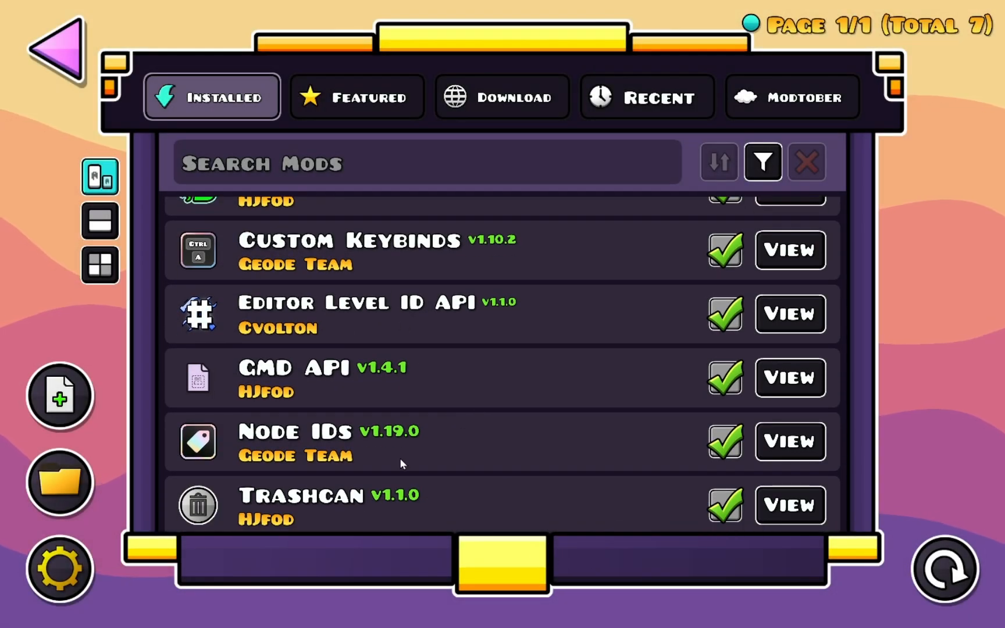
Return to the main menu and open a new level in the editor
left_click(36, 40)
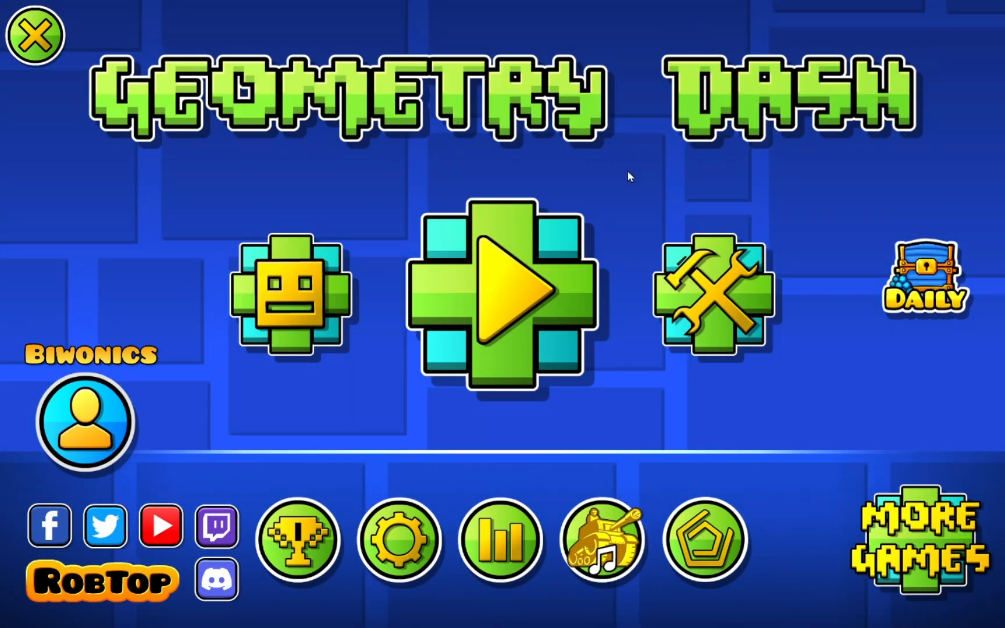
left_click(503, 304)
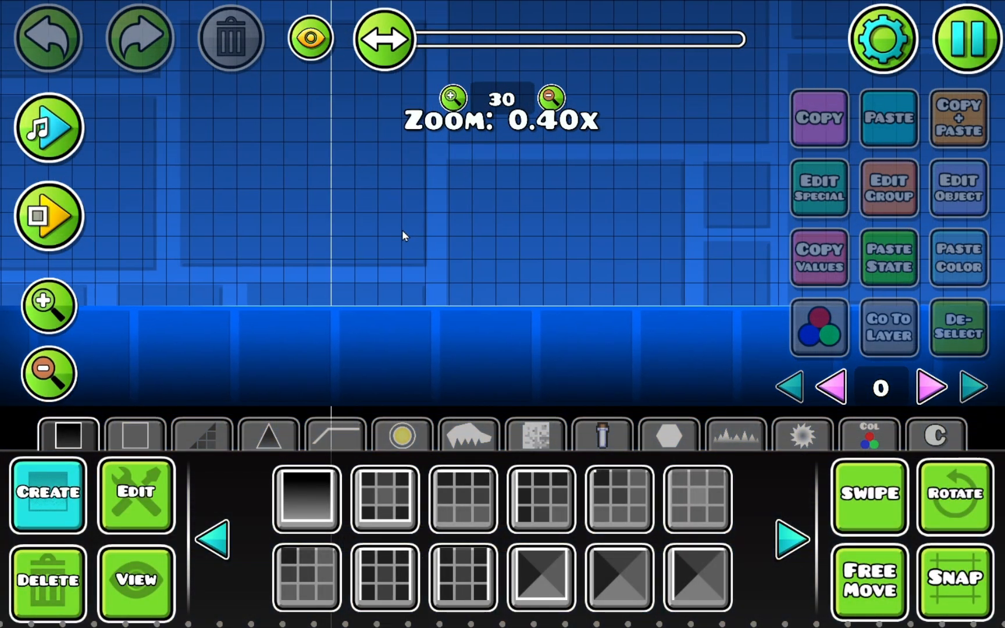
Place seven blocks on the ground, then select one and open its scale slider
left_click(453, 98)
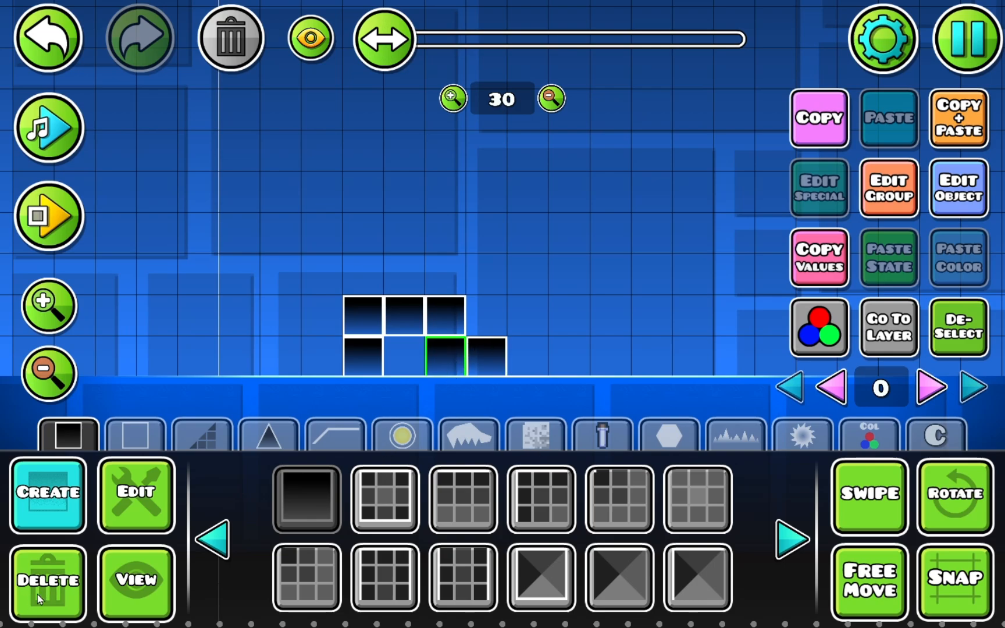
left_click(135, 495)
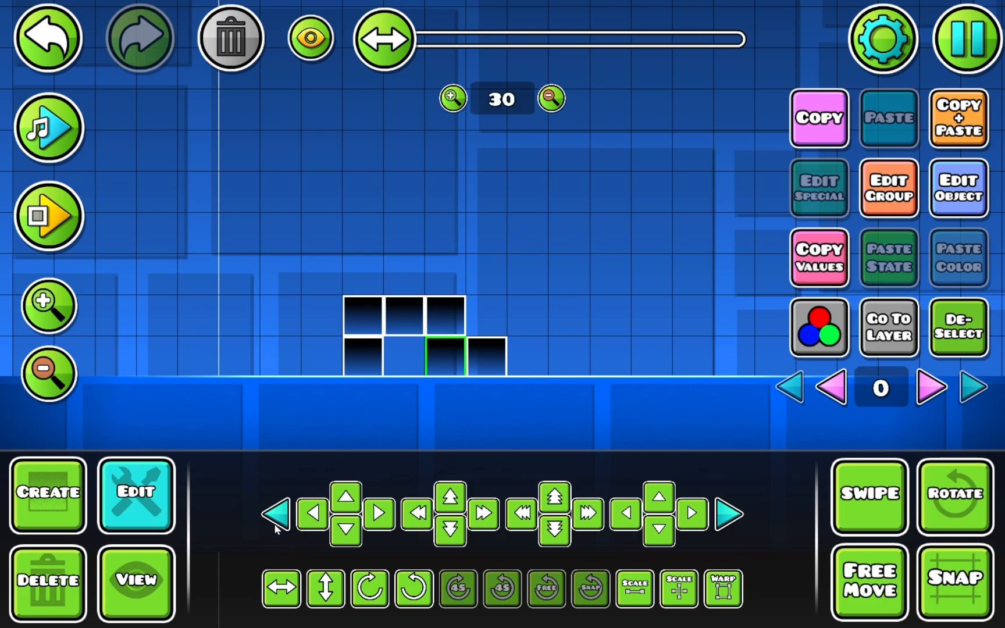
left_click(633, 588)
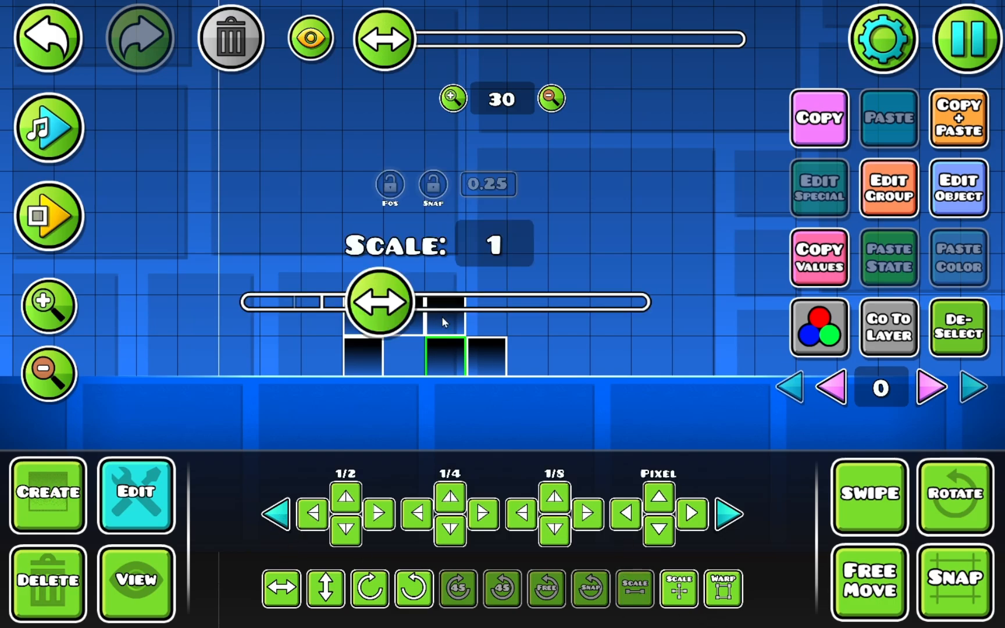
Drag the block's scale through 0.5, 1.5, 1.25 and 2.0, ending at 1.000
left_click_drag(378, 301, 266, 301)
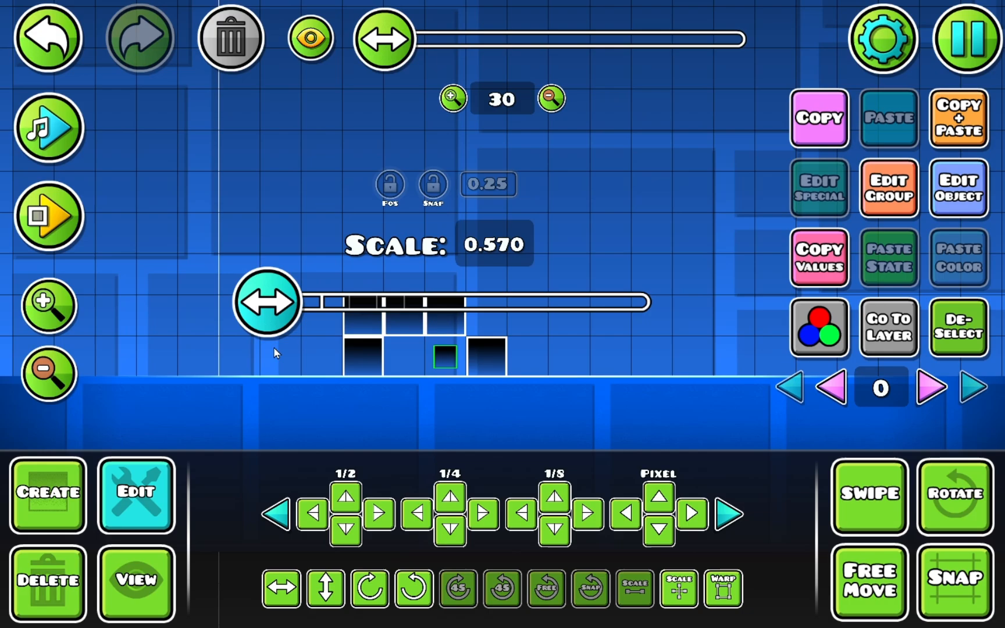
left_click_drag(266, 302, 308, 302)
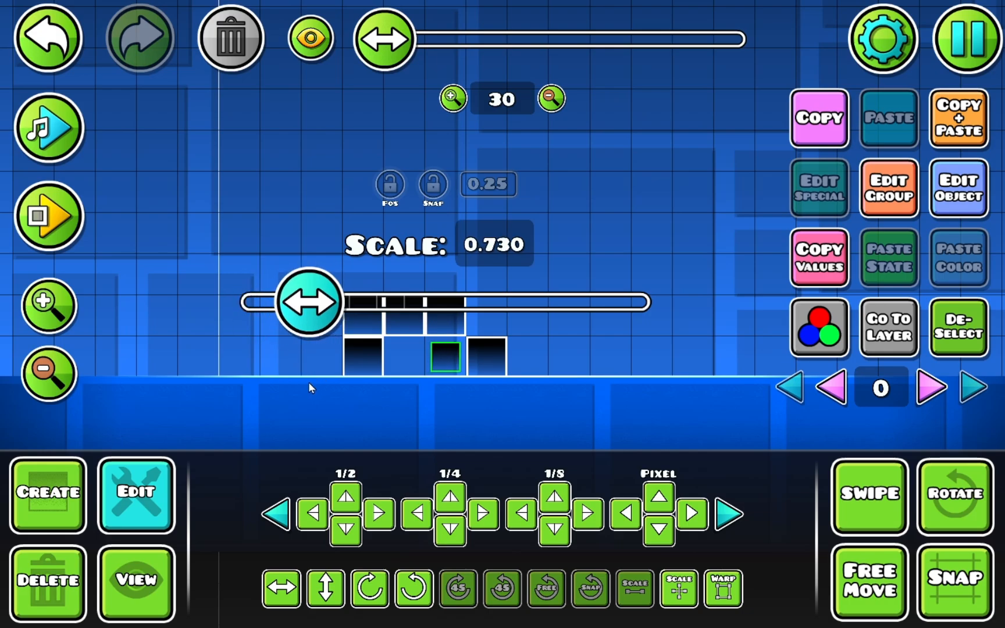
left_click_drag(311, 302, 302, 303)
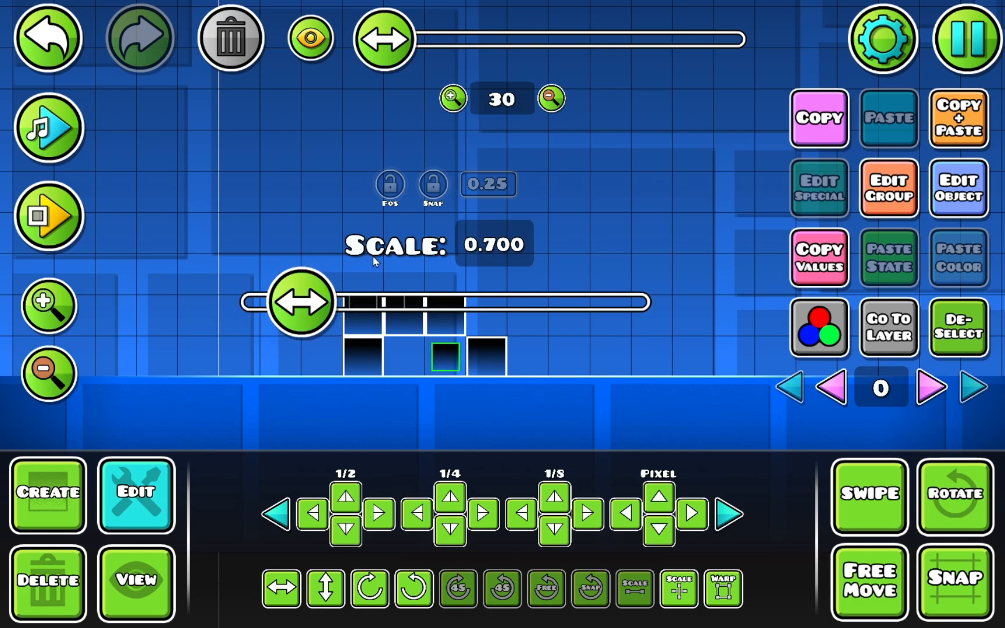
left_click_drag(301, 301, 381, 302)
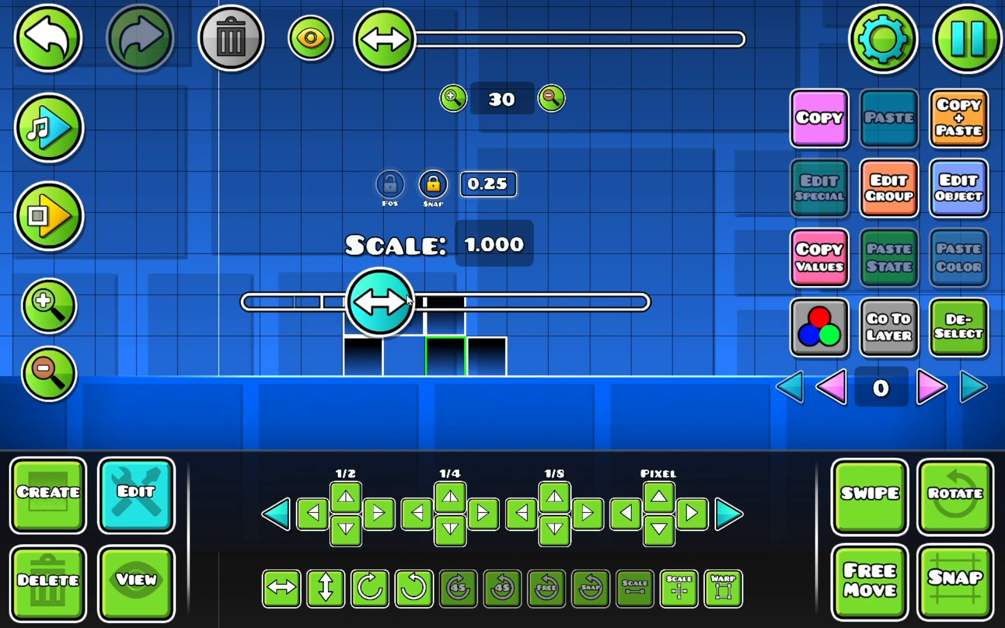
left_click_drag(380, 302, 509, 302)
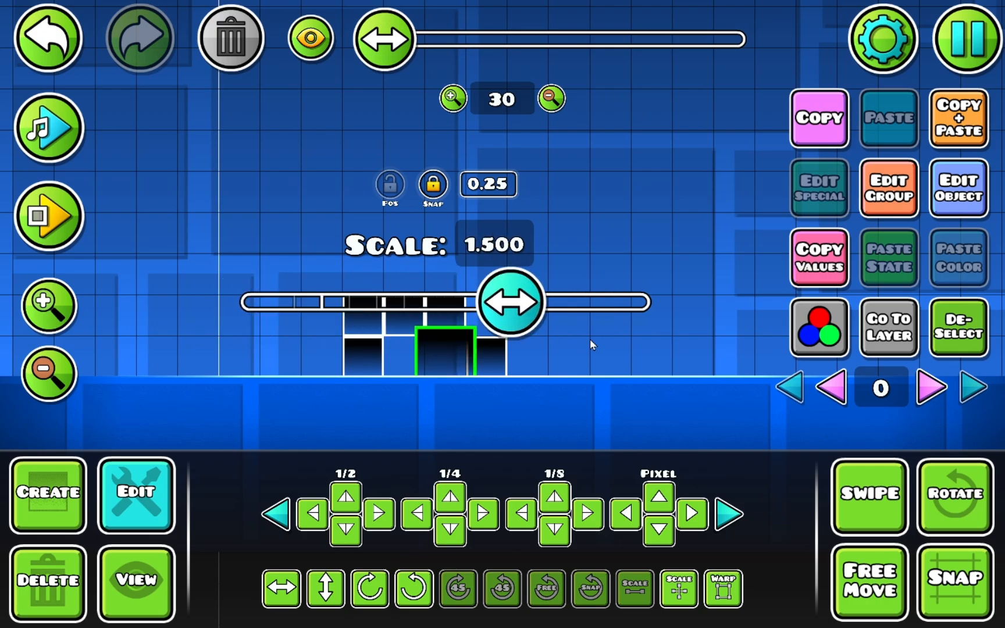
left_click_drag(513, 302, 249, 301)
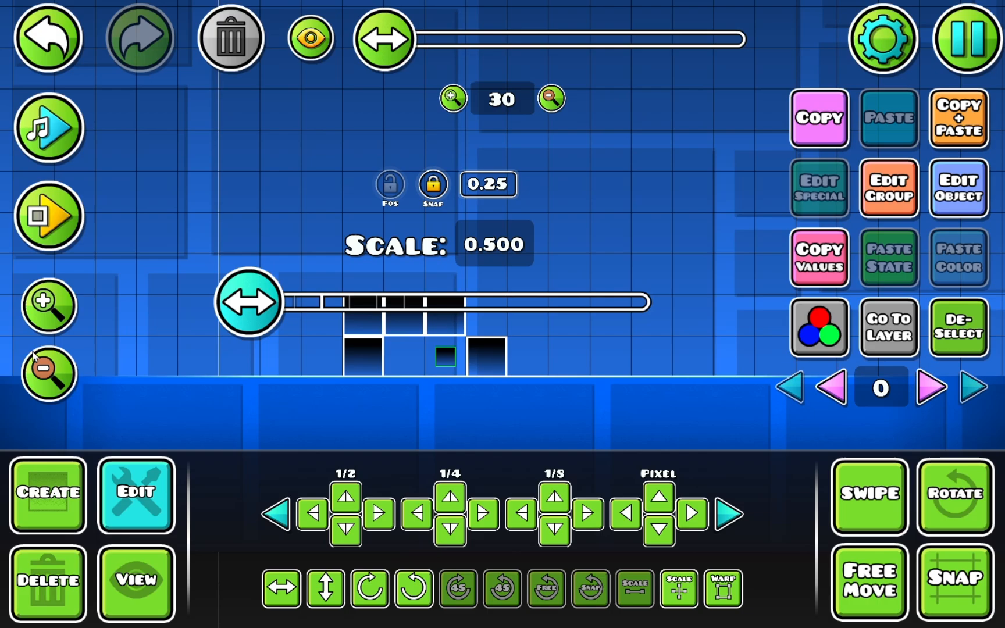
left_click_drag(249, 301, 445, 301)
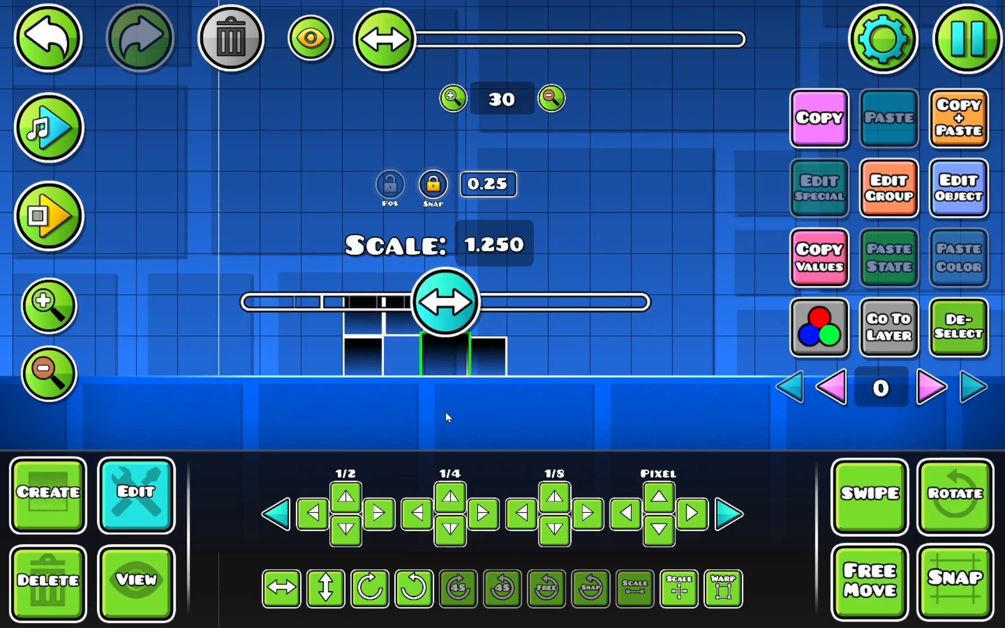
left_click_drag(444, 302, 641, 302)
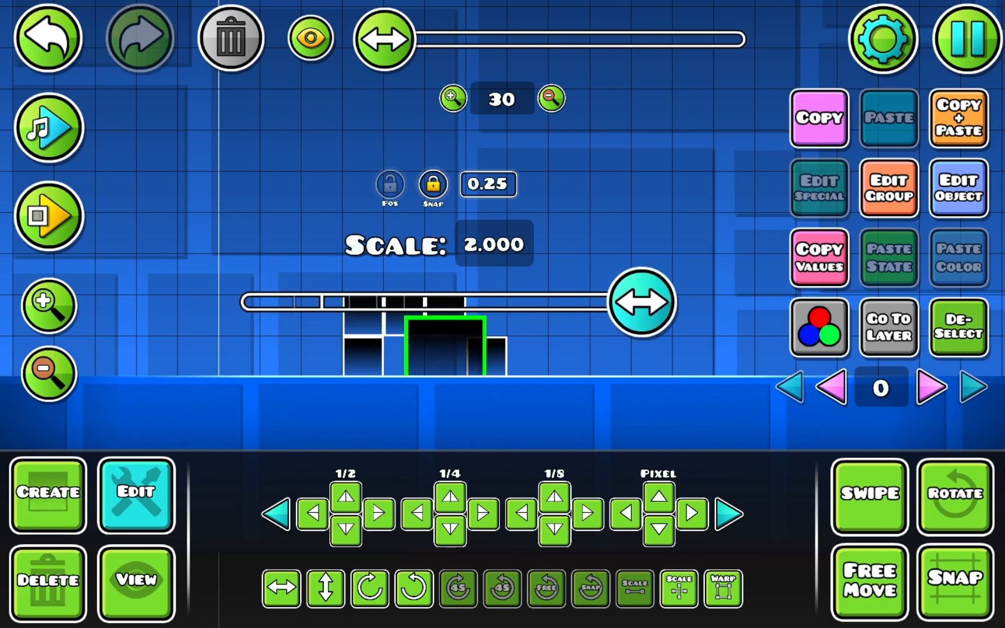
left_click_drag(641, 301, 443, 301)
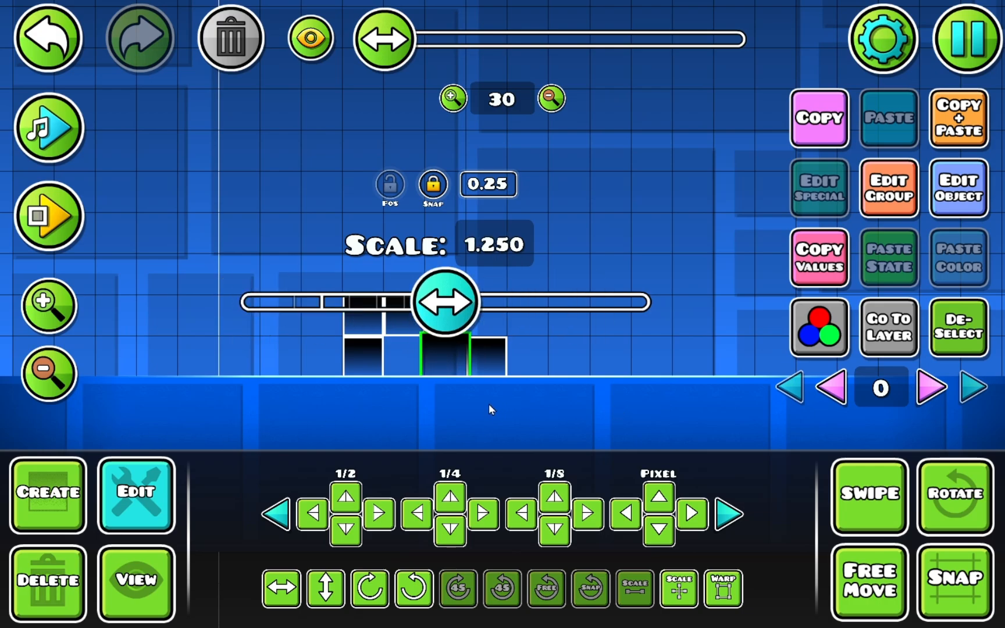
left_click_drag(444, 302, 377, 302)
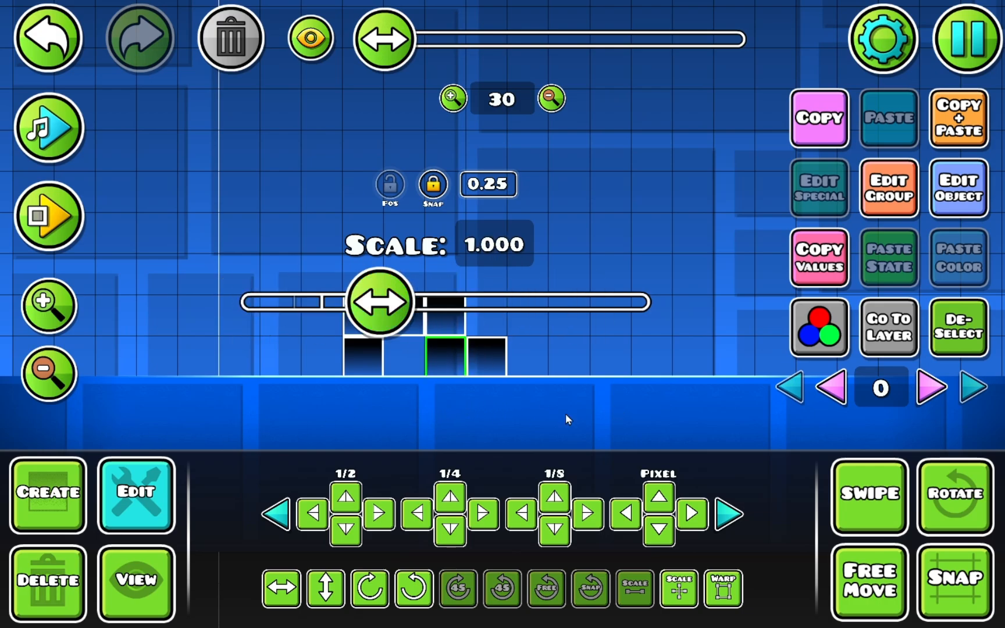
mouse_move(727, 402)
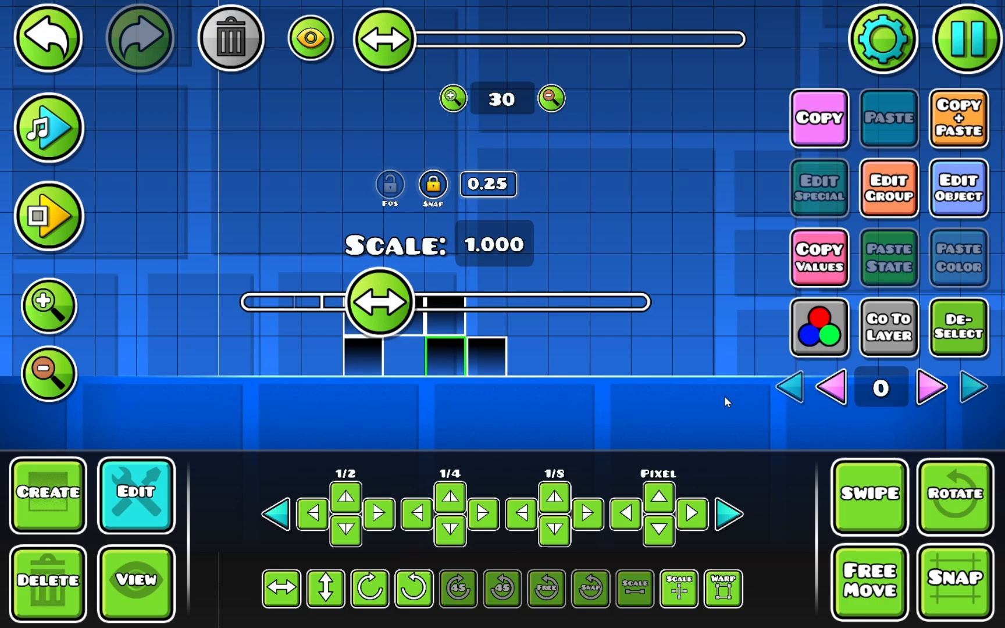